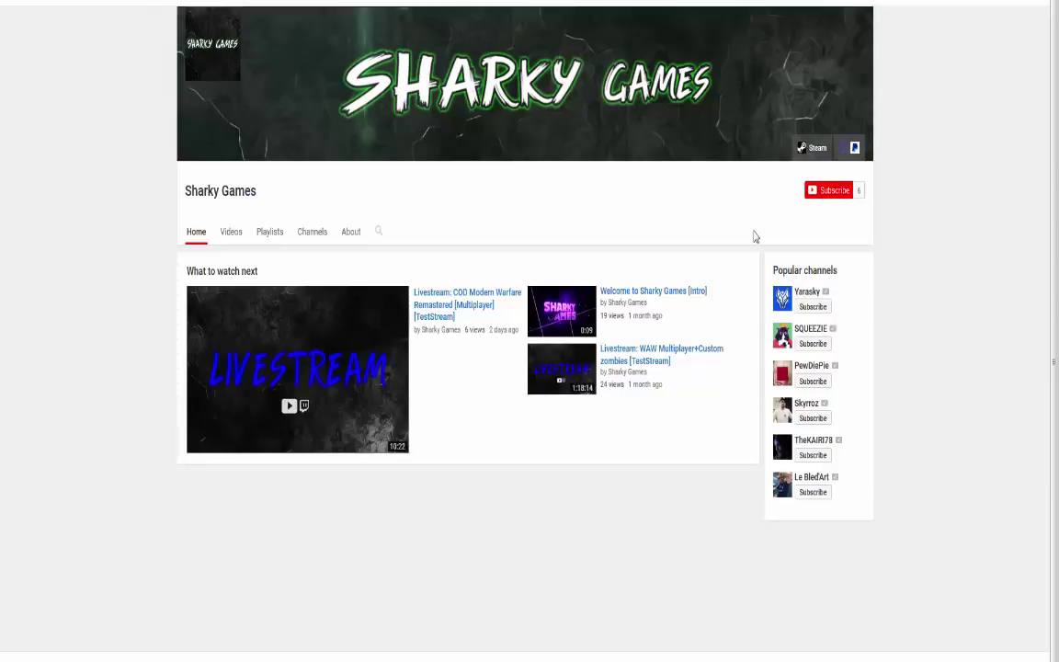
Subscribe to the Sharky Games YouTube channel and close the browser.
click(830, 189)
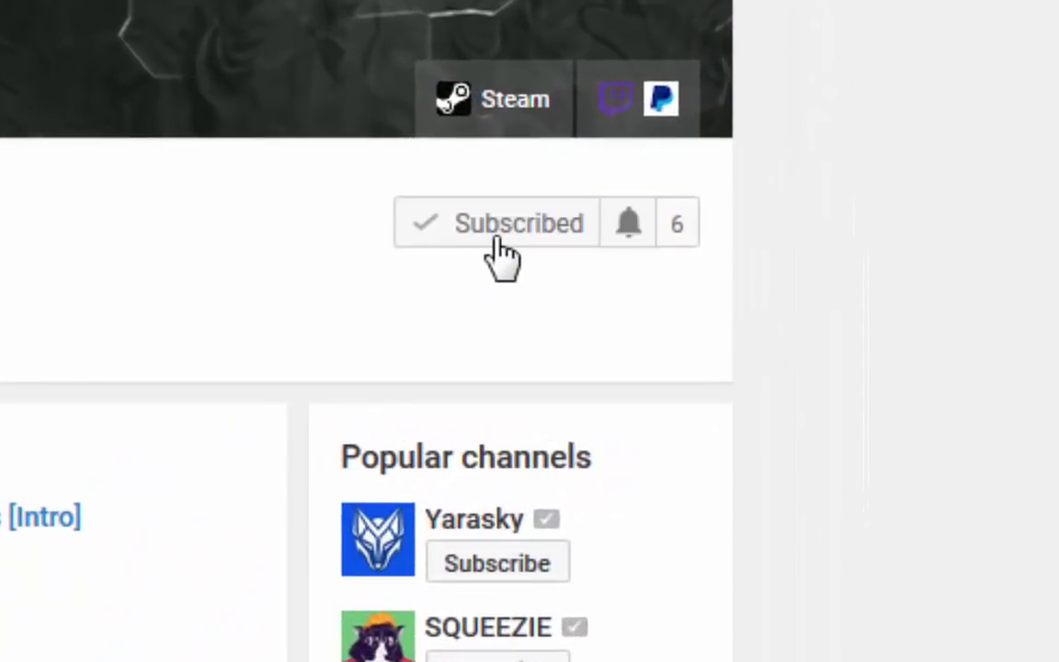
click(628, 223)
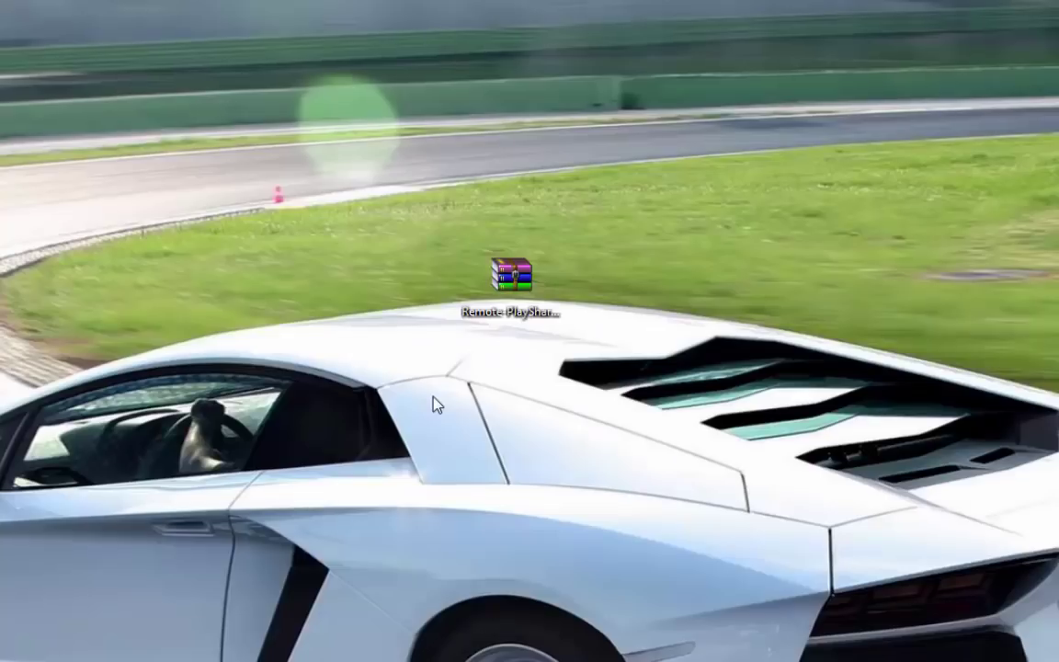
Extract the Remote PlayShare archive to the desktop and select psn.bat.
click(513, 280)
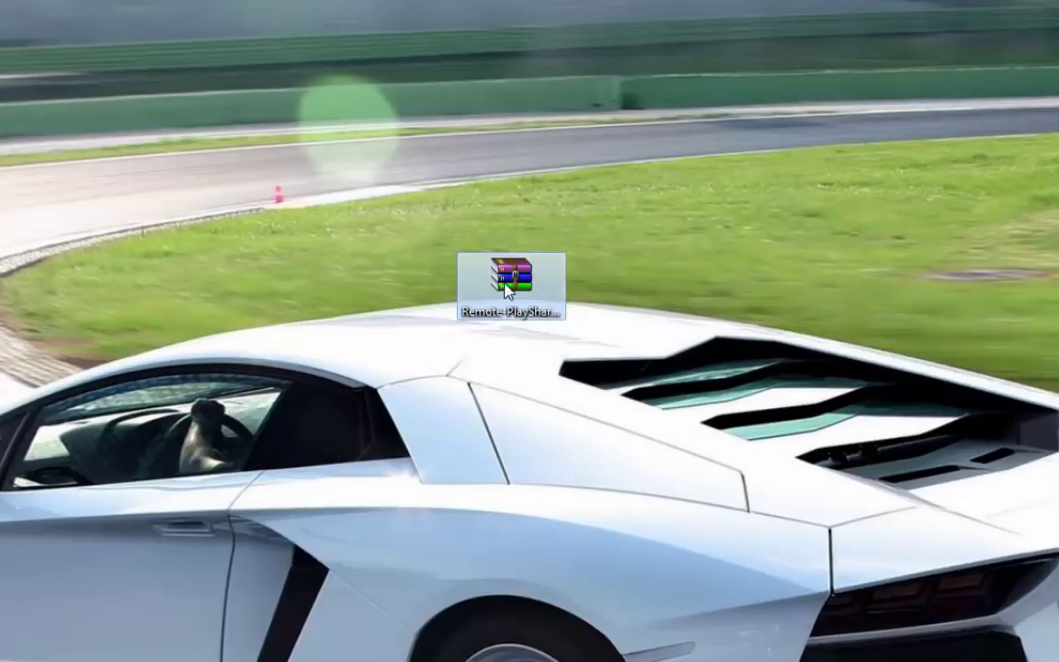
double_click(509, 285)
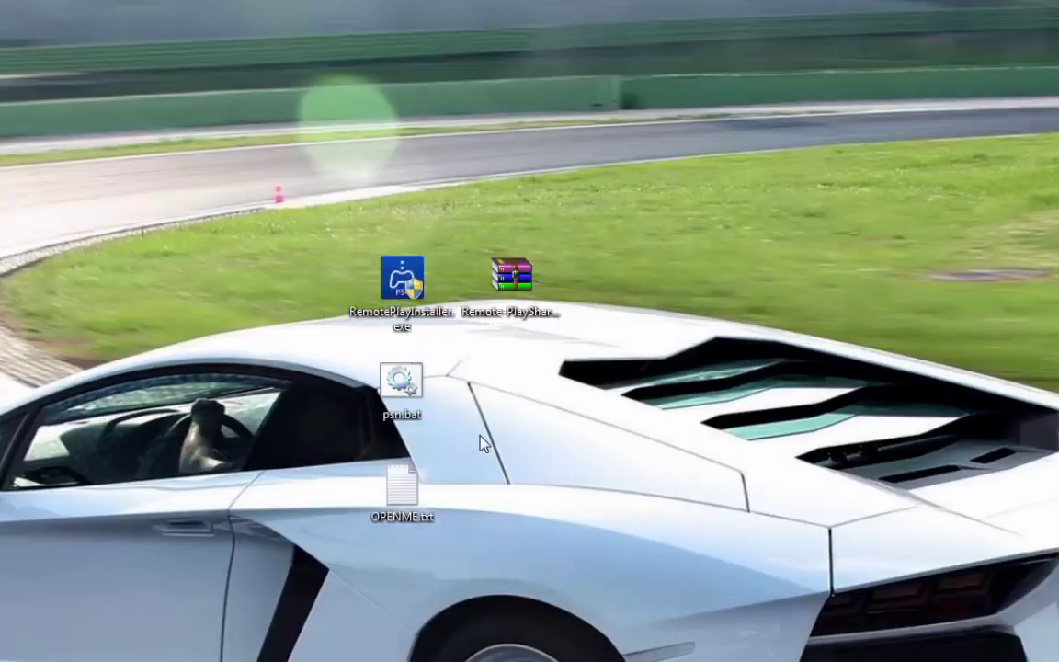
mouse_move(321, 433)
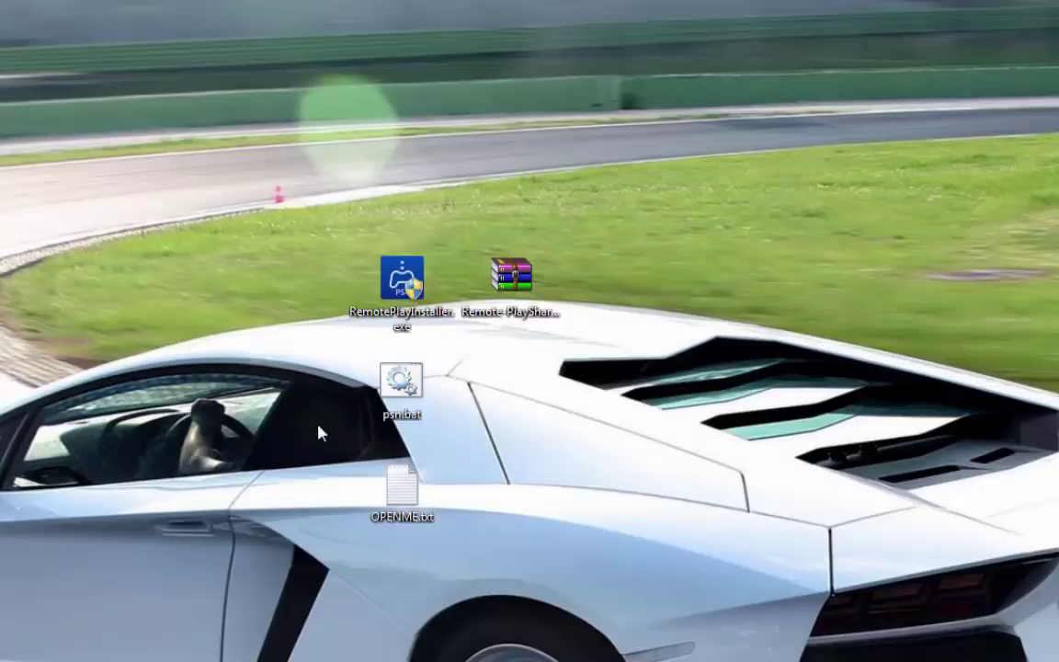
click(402, 383)
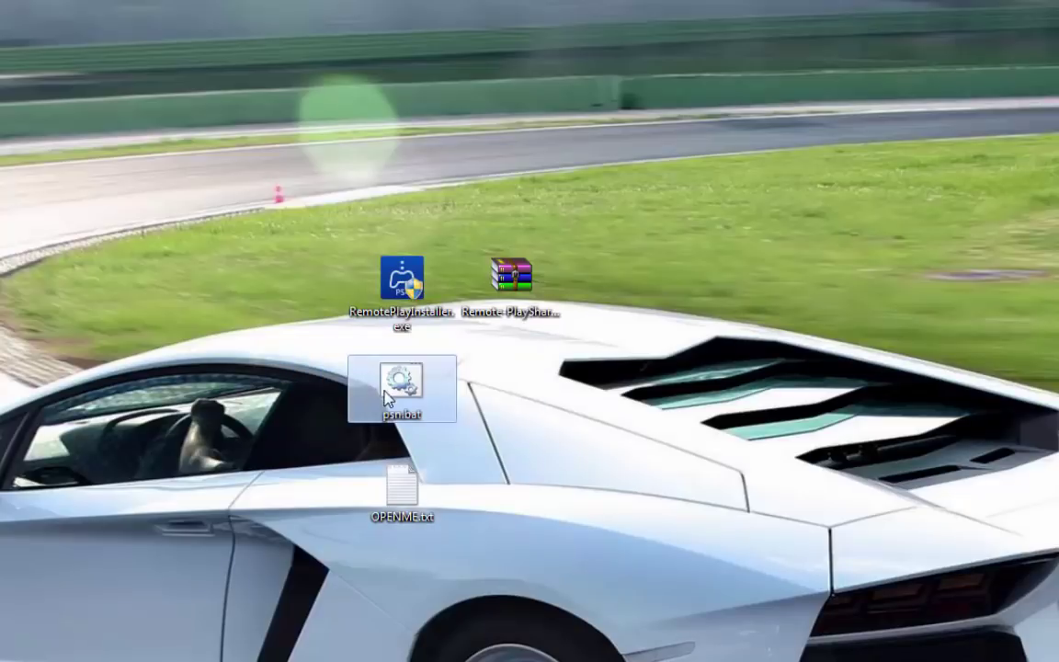
Run psn.bat to extract the installer, then launch RemotePlay.exe from the 61A9300 folder.
double_click(402, 384)
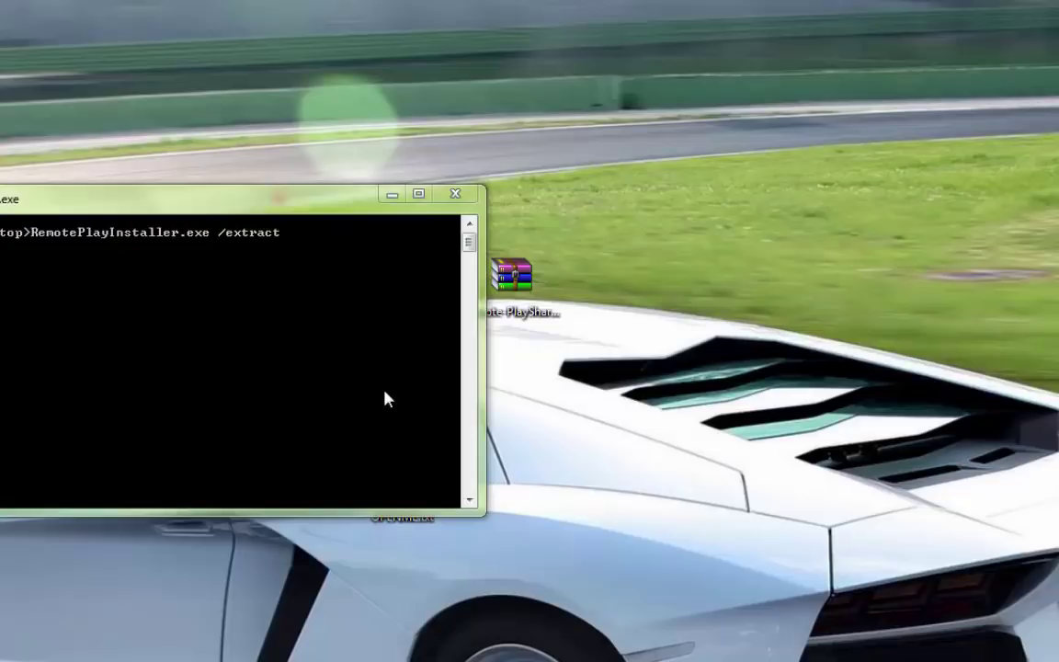
click(454, 193)
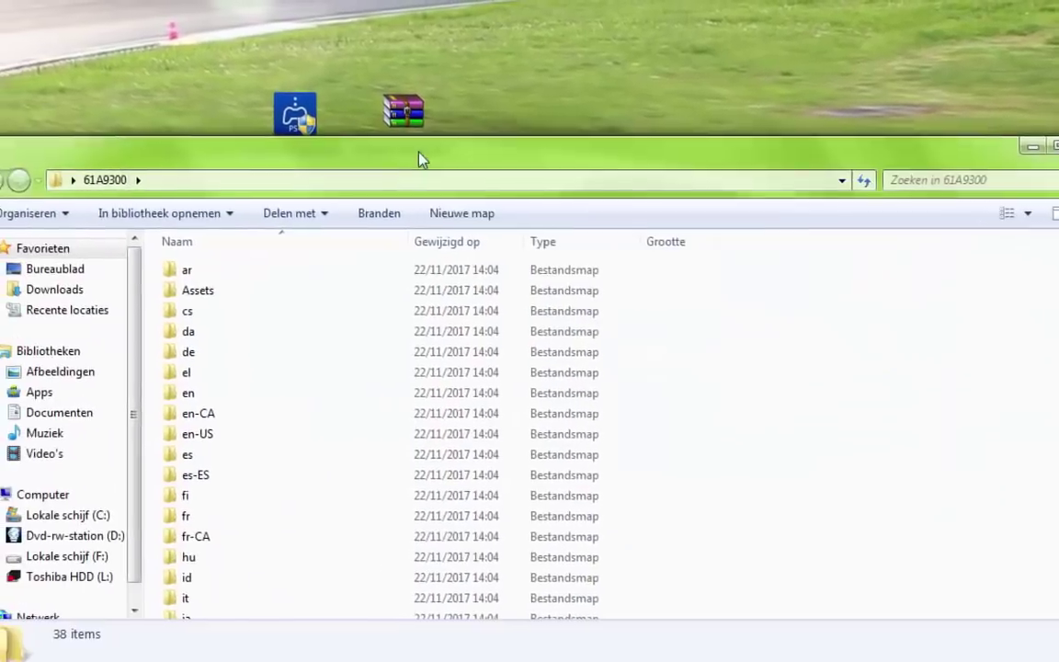
scroll(down, 3)
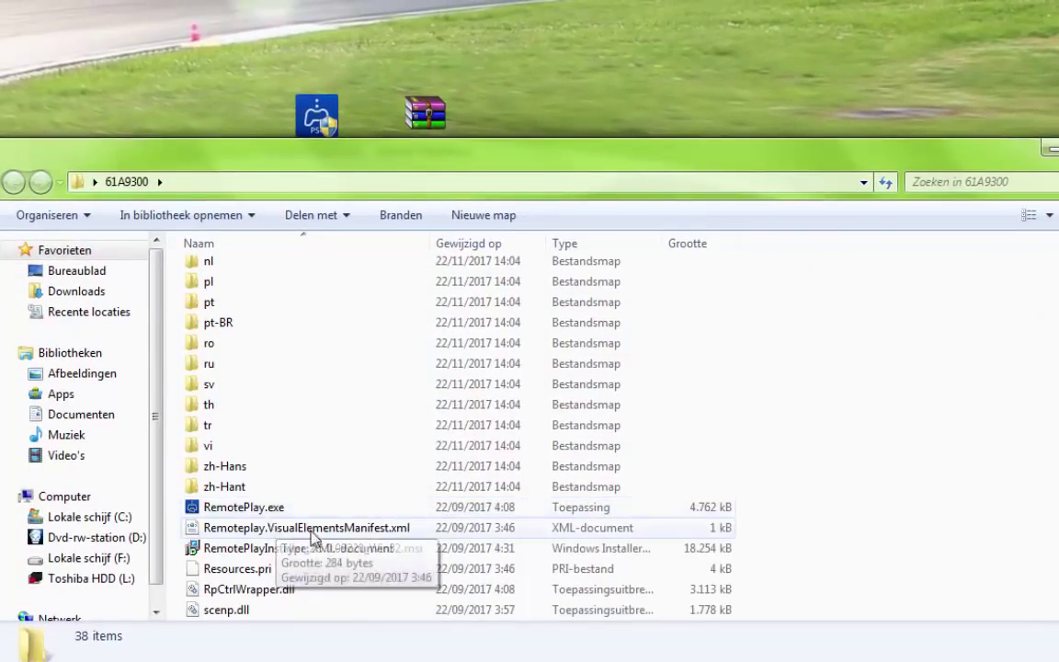
click(243, 506)
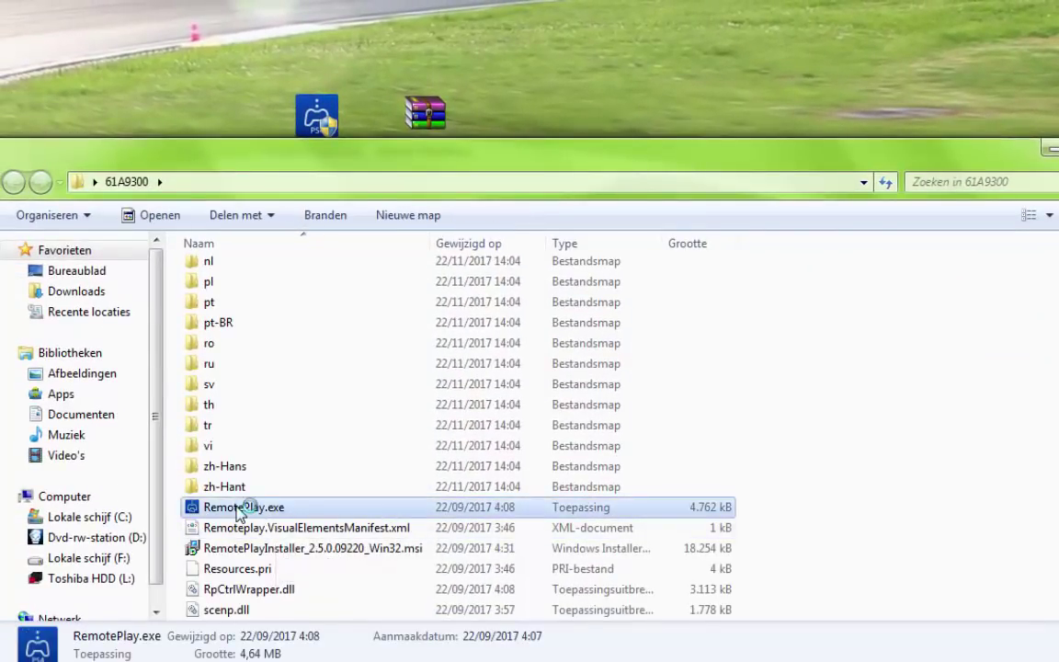
double_click(242, 506)
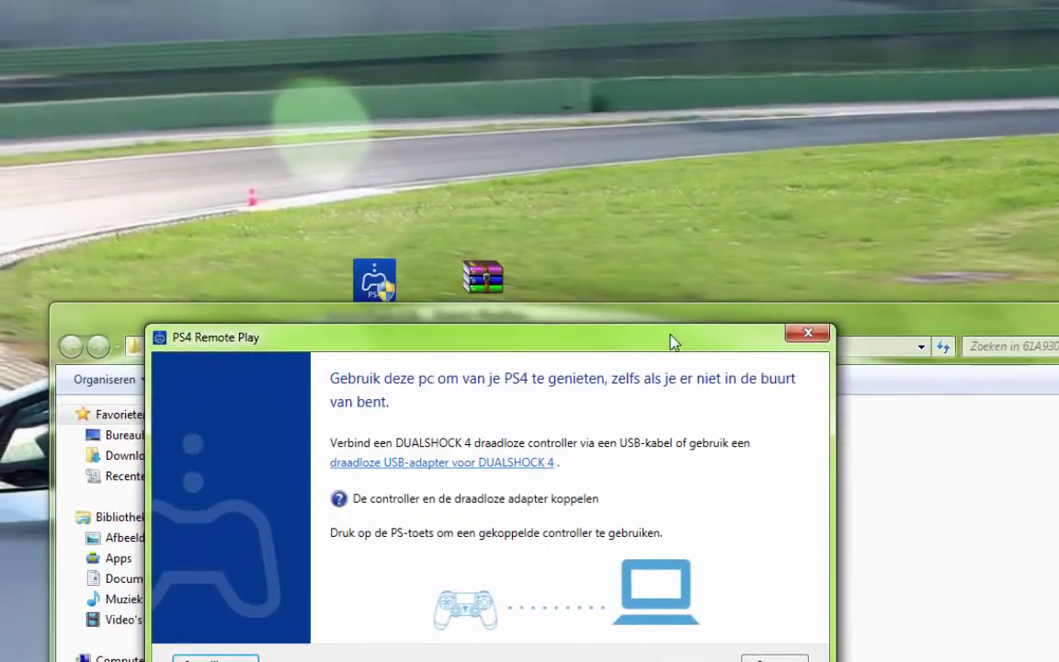
Drag the PS4 Remote Play welcome window into a new position.
drag(674, 338, 735, 380)
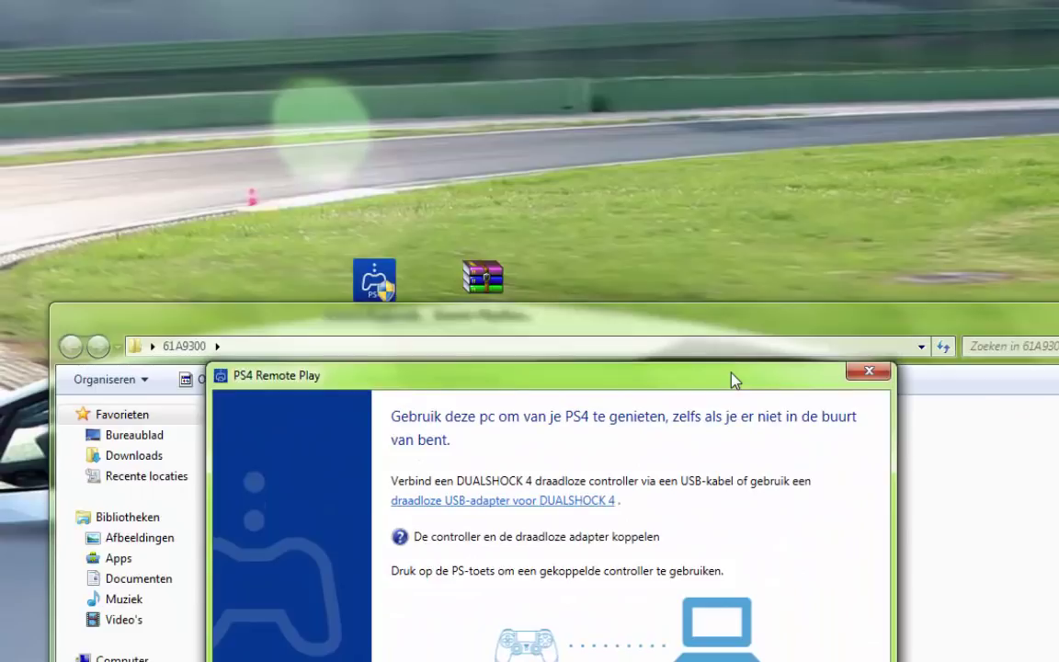